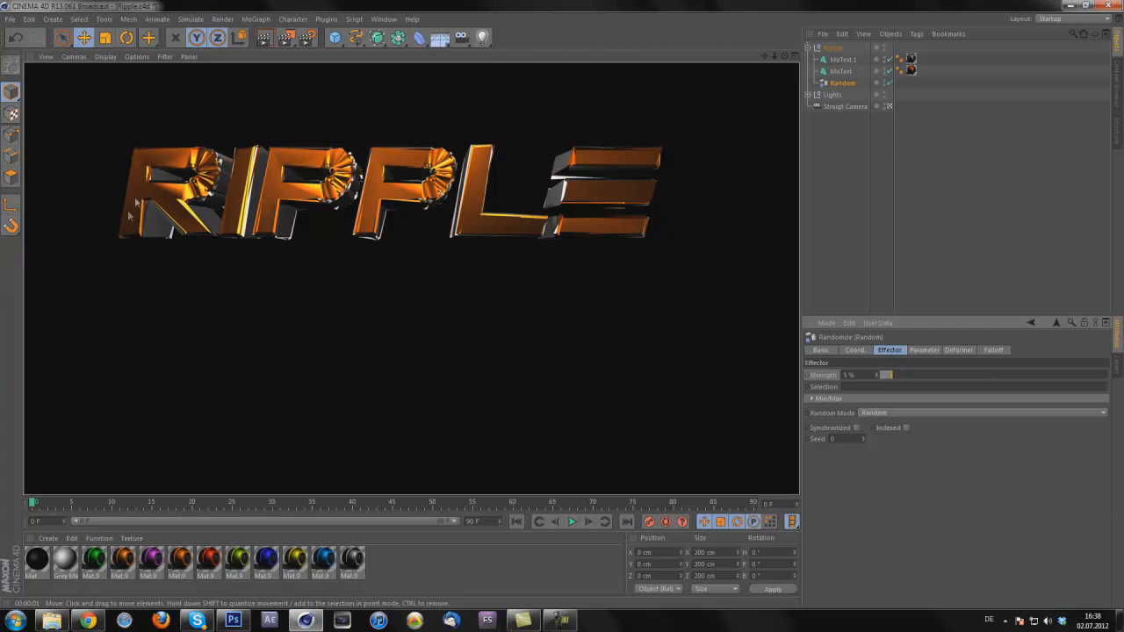
{"action": "mouse_move", "coordinate": [138, 144]}
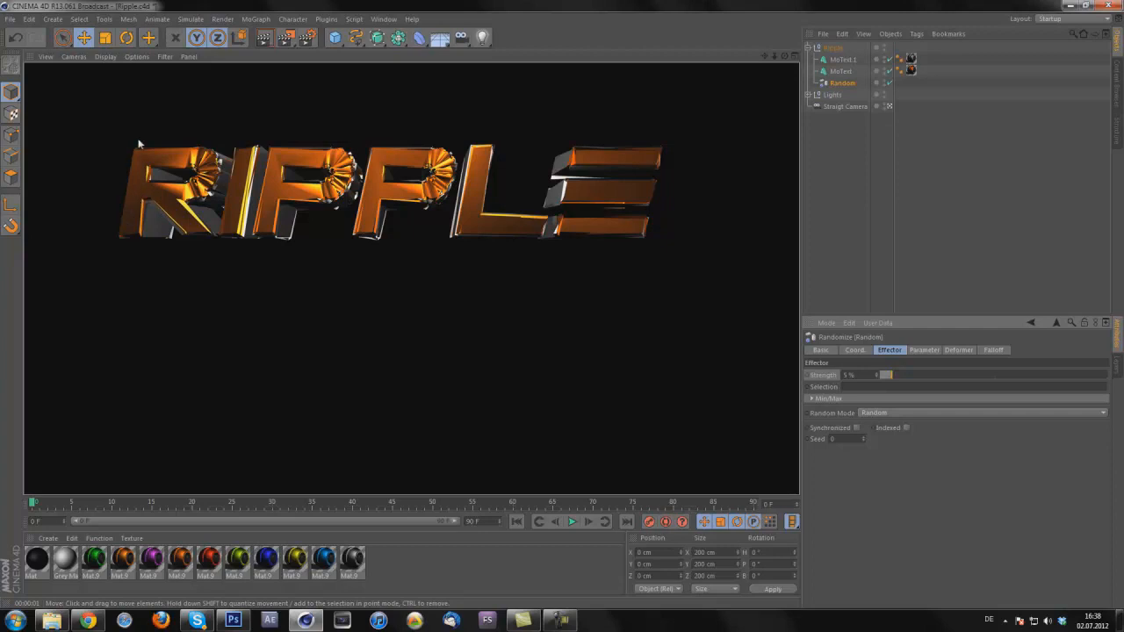
{"action": "mouse_move", "coordinate": [160, 198]}
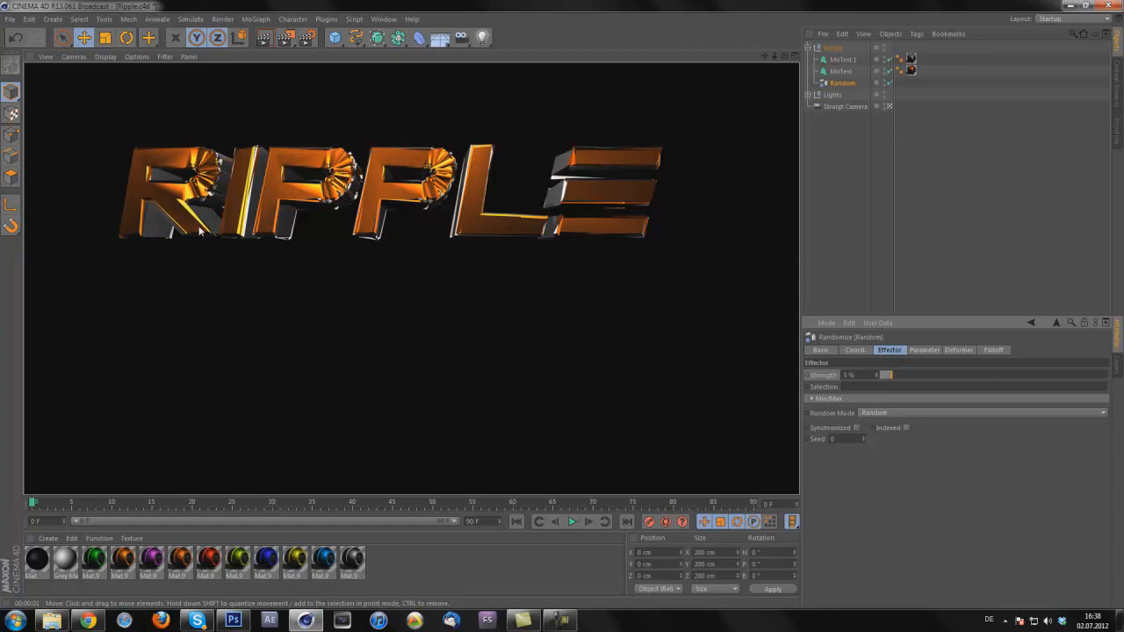
{"action": "mouse_move", "coordinate": [204, 232]}
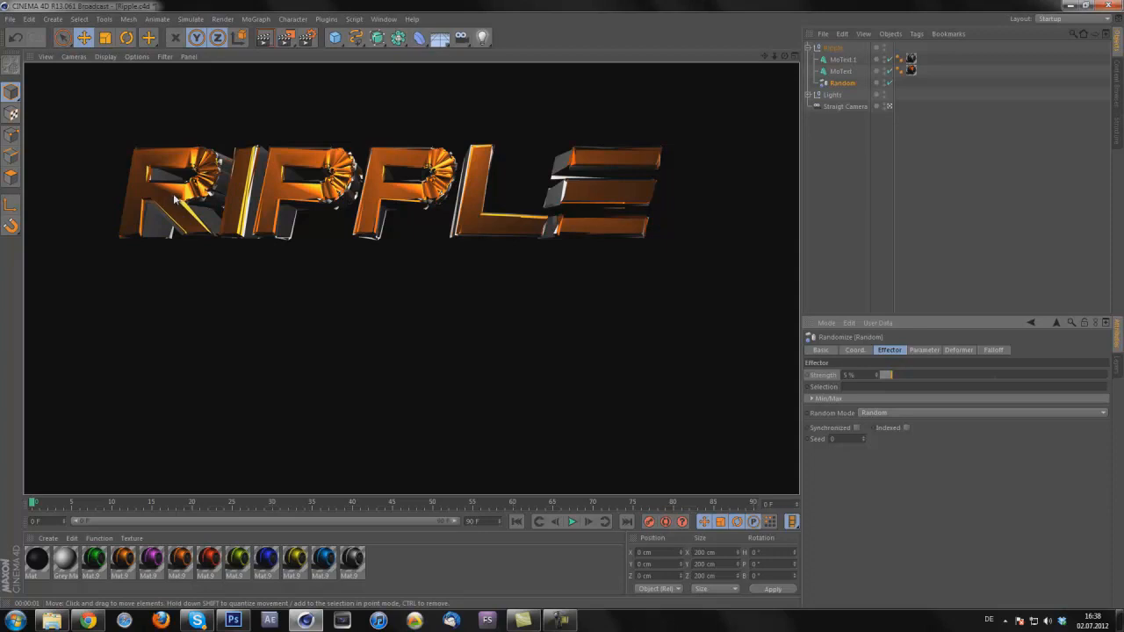
{"action": "mouse_move", "coordinate": [126, 218]}
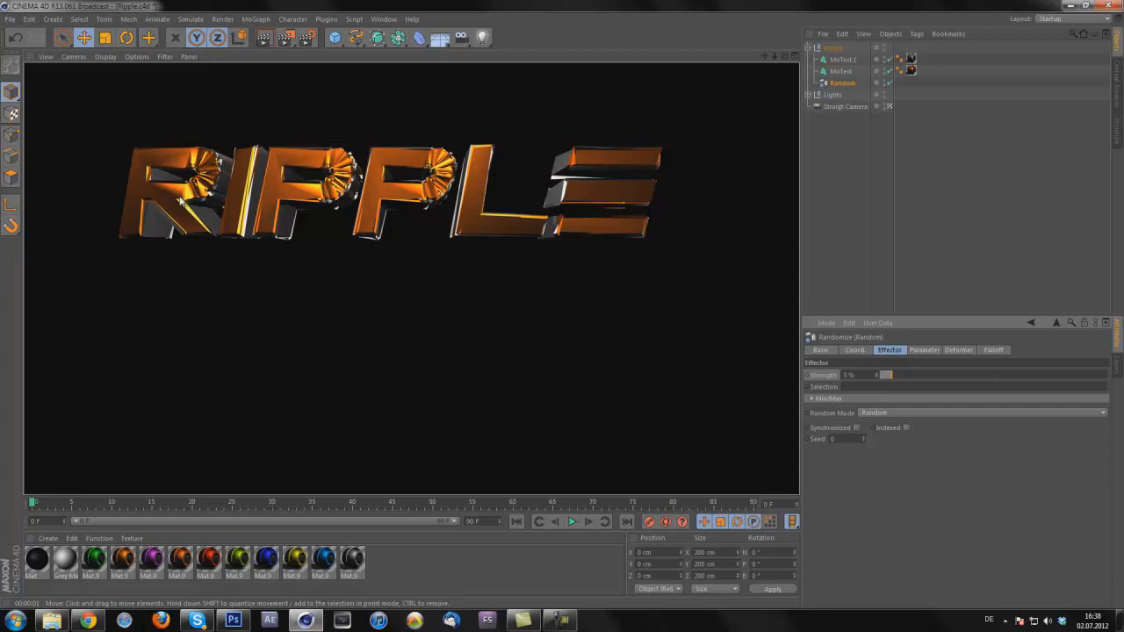
{"action": "mouse_move", "coordinate": [180, 200]}
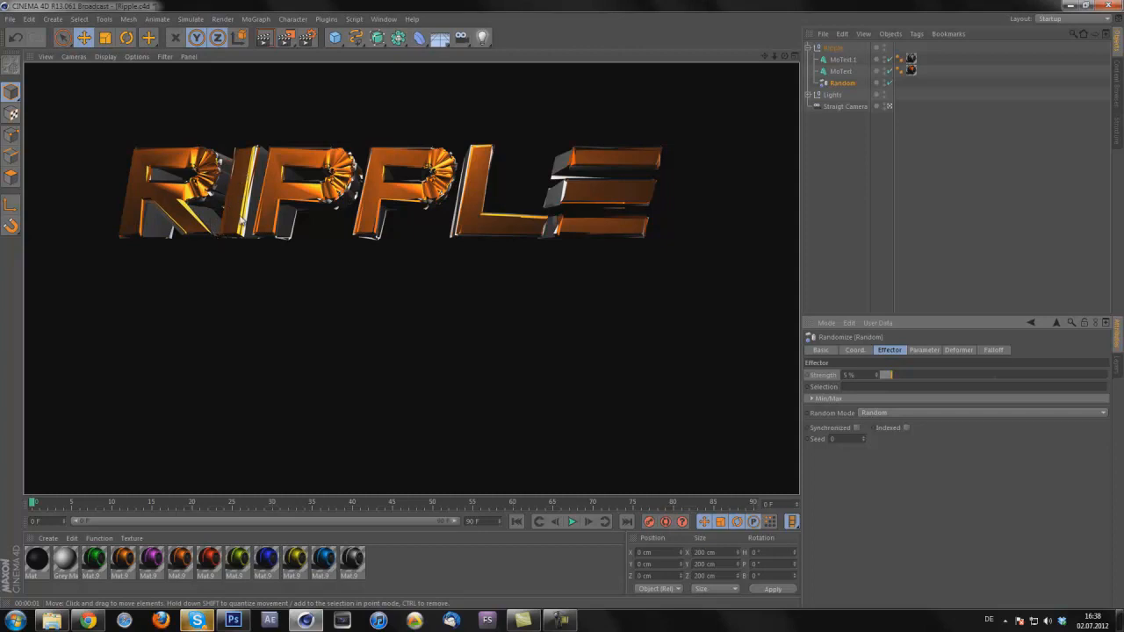
{"action": "mouse_move", "coordinate": [126, 244]}
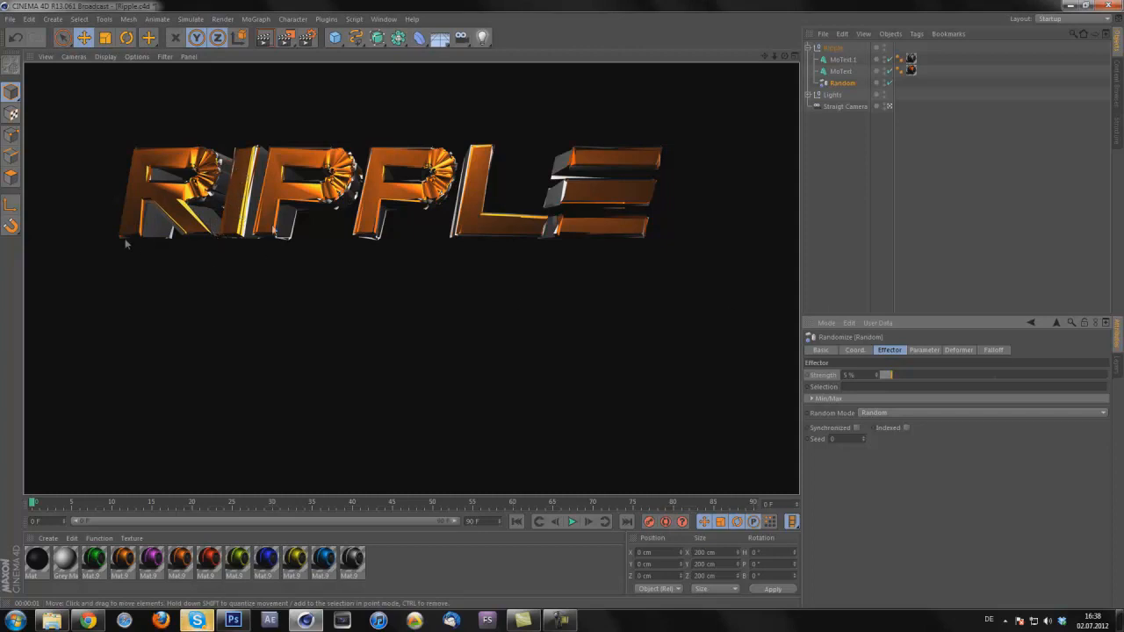
{"action": "mouse_move", "coordinate": [584, 308]}
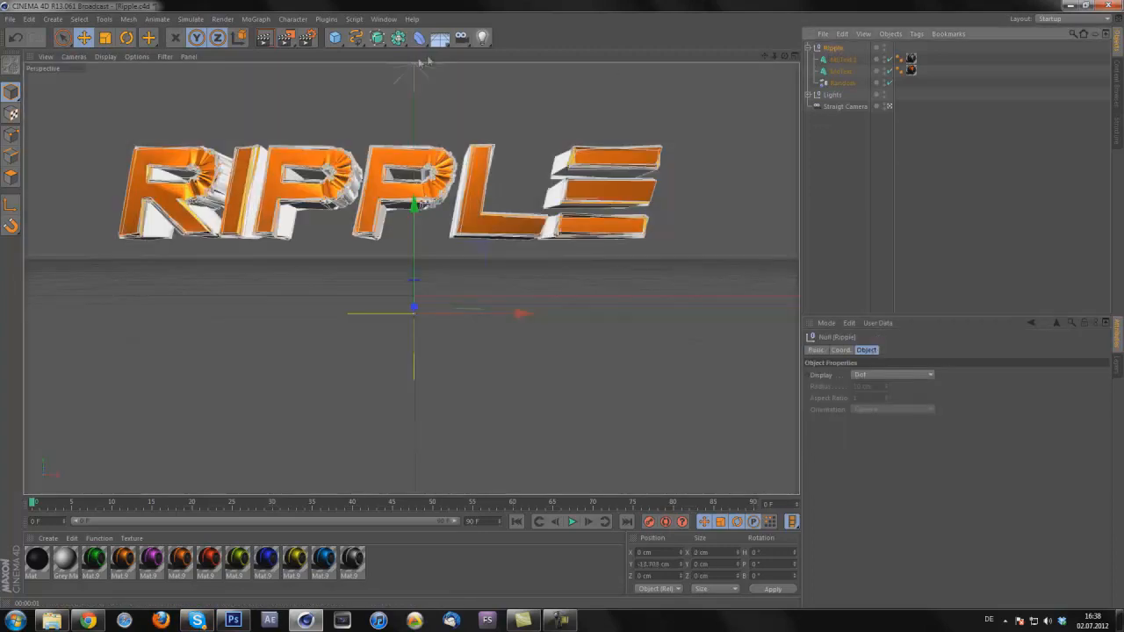
Add a MoText object reading TUTORIAL with Depth set to 150.
{"action": "left_click", "coordinate": [257, 18]}
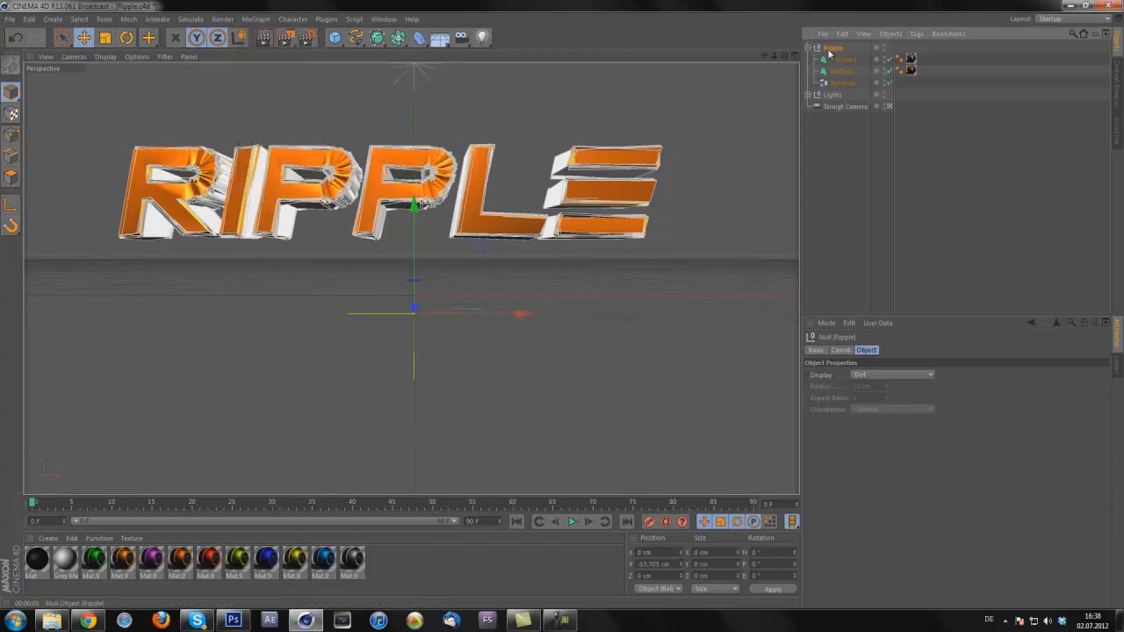
{"action": "left_click", "coordinate": [292, 17]}
{"action": "type", "text": "TUTORIAL"}
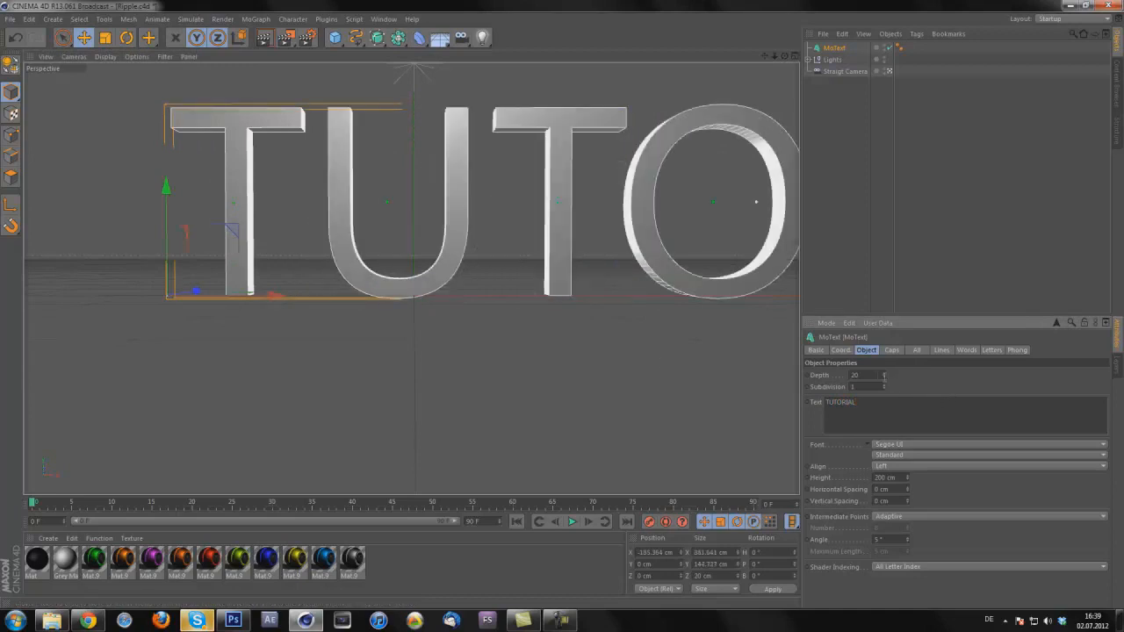
{"action": "type", "text": "150"}
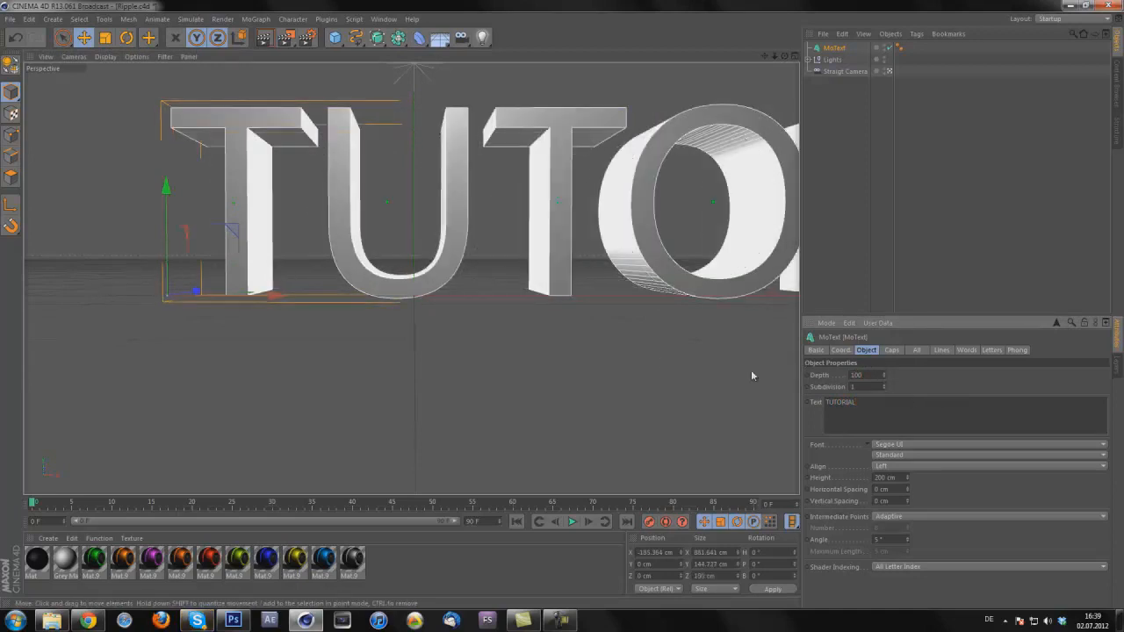
Choose a bold font for the TUTORIAL text from the Font list.
{"action": "left_click", "coordinate": [1103, 444]}
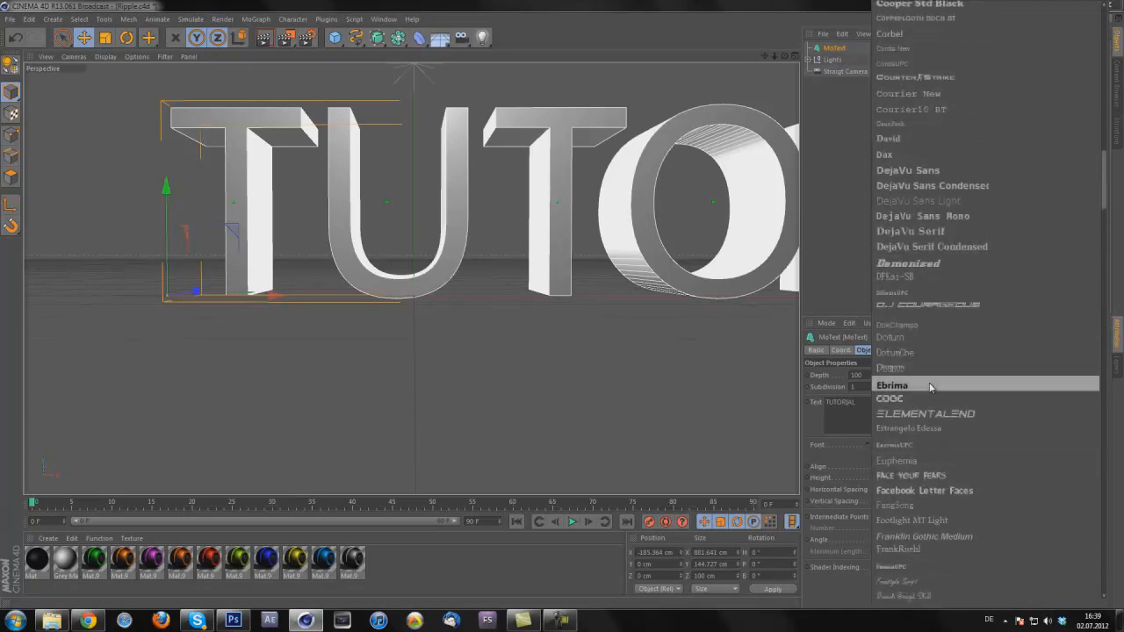
{"action": "left_click", "coordinate": [924, 415]}
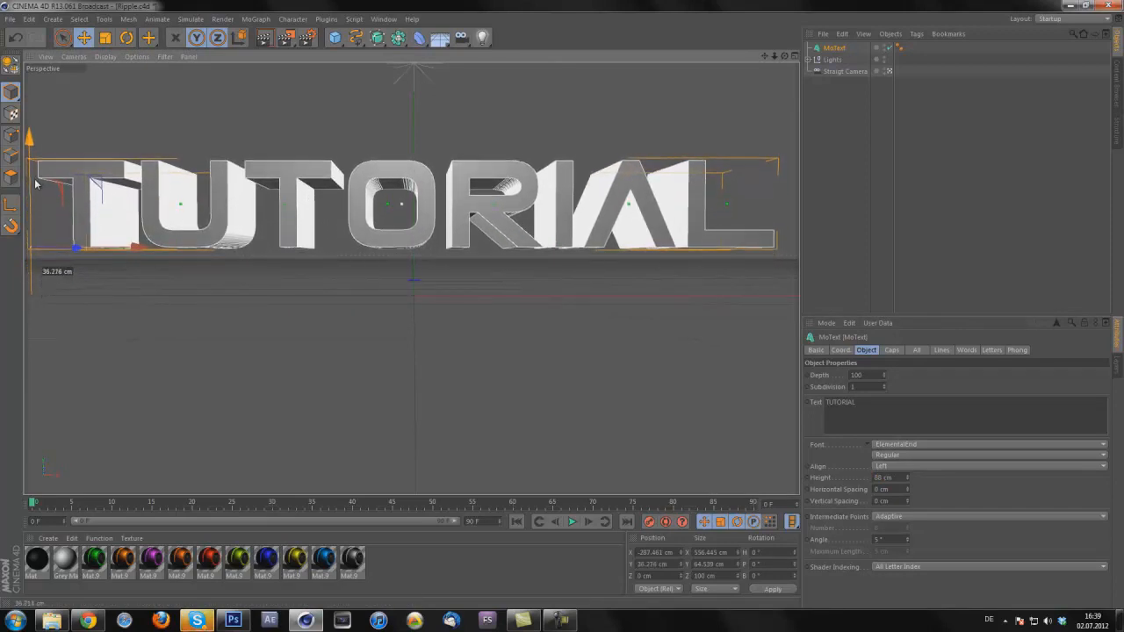
Set the MoText Start and End caps to Fillet Cap to round the edges.
{"action": "left_click", "coordinate": [892, 349]}
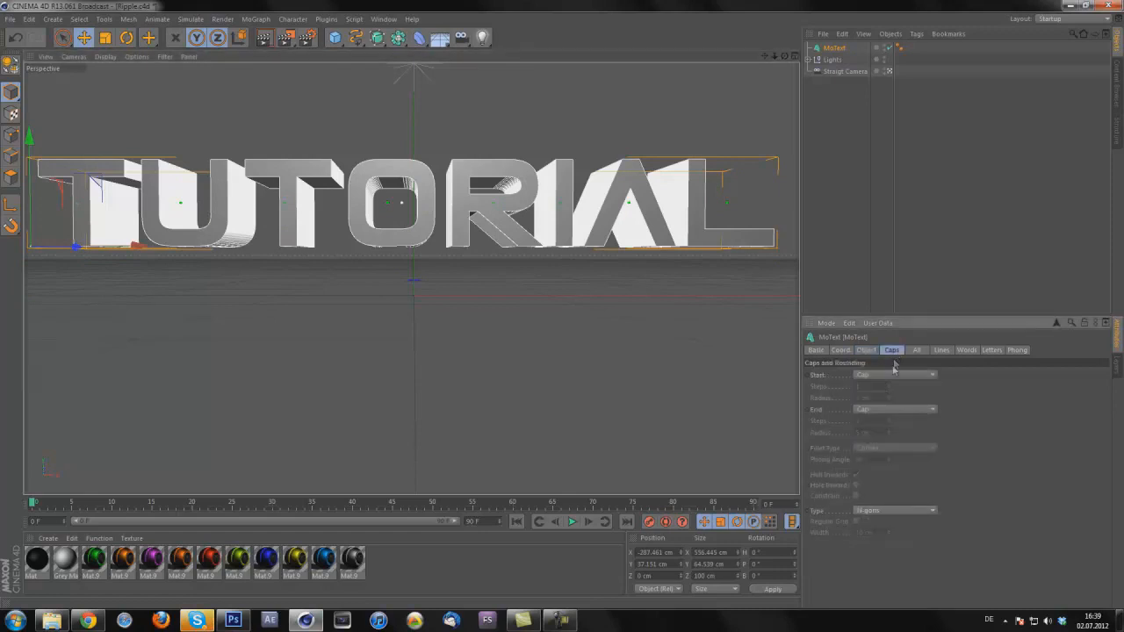
{"action": "left_click", "coordinate": [894, 375]}
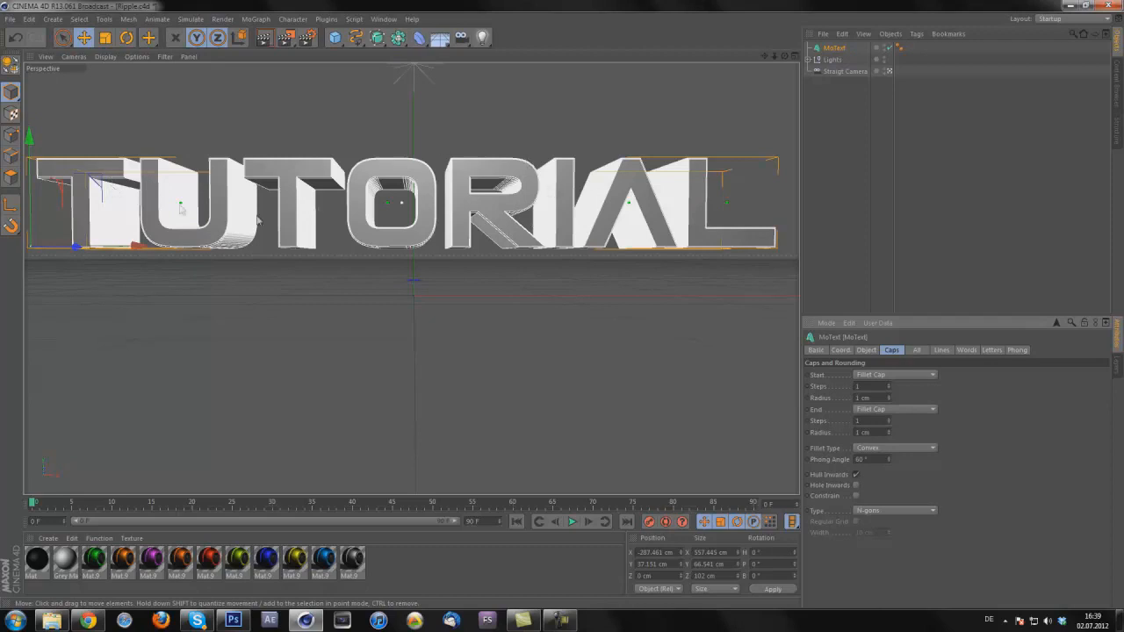
{"action": "mouse_move", "coordinate": [288, 204]}
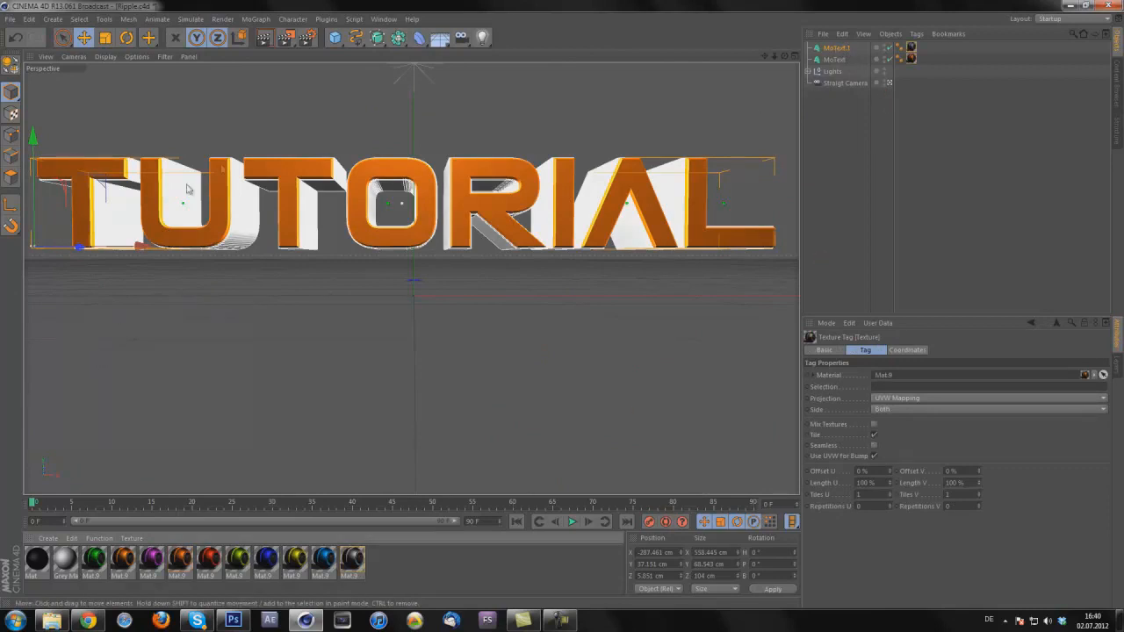
{"action": "mouse_move", "coordinate": [523, 218]}
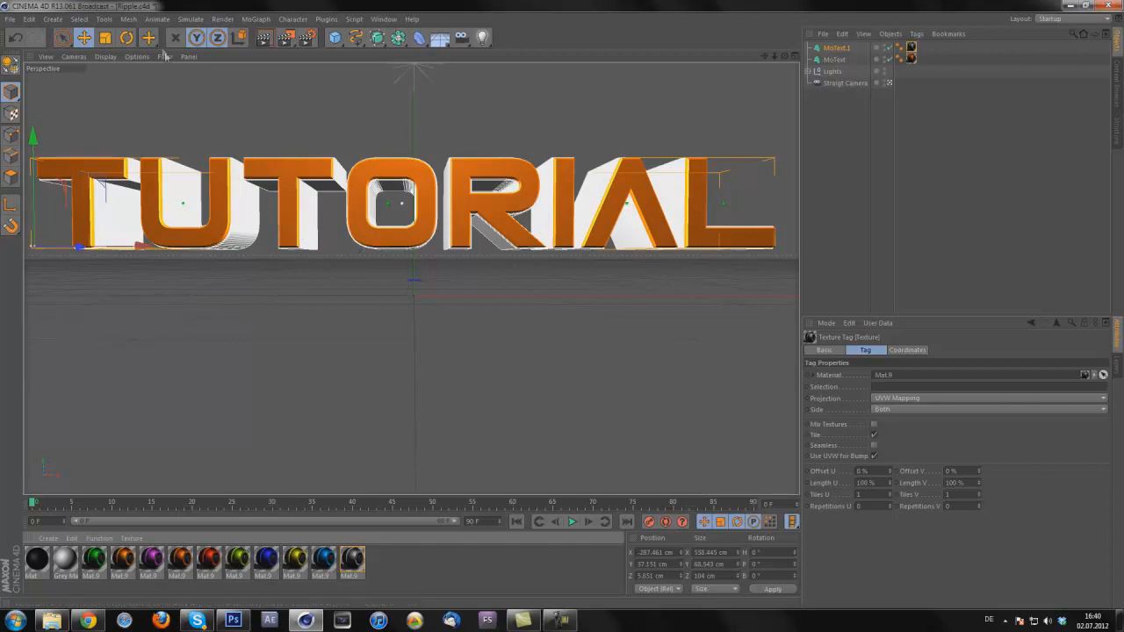
Select the duplicated MoText.1 to show its settings.
{"action": "left_click", "coordinate": [52, 18]}
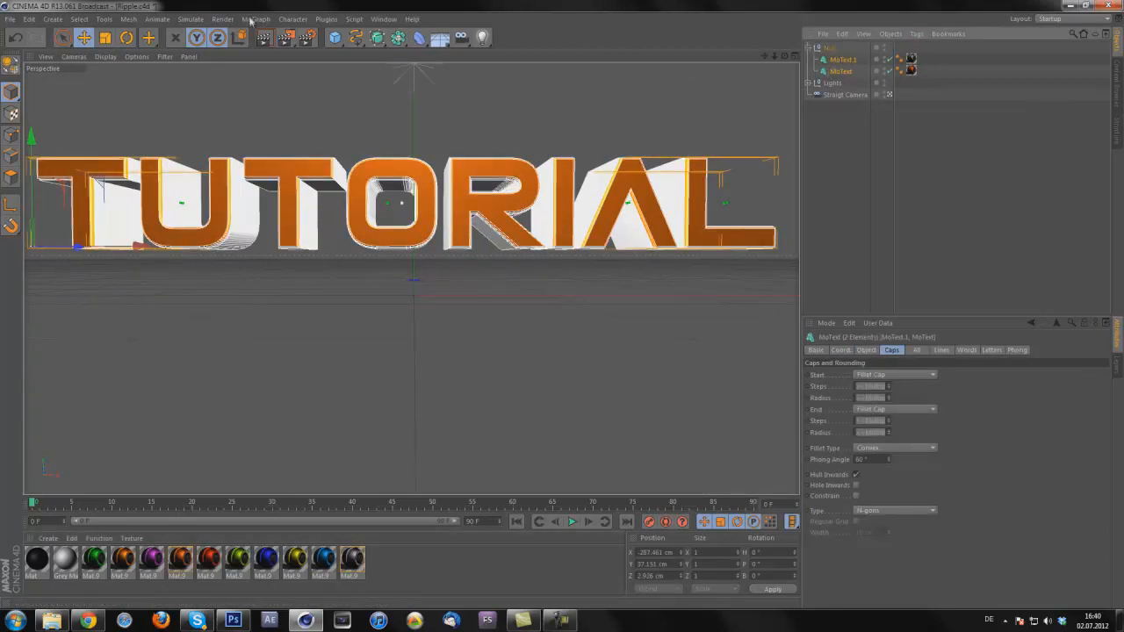
Add a Random effector to the text and review its transform parameters.
{"action": "left_click", "coordinate": [256, 18]}
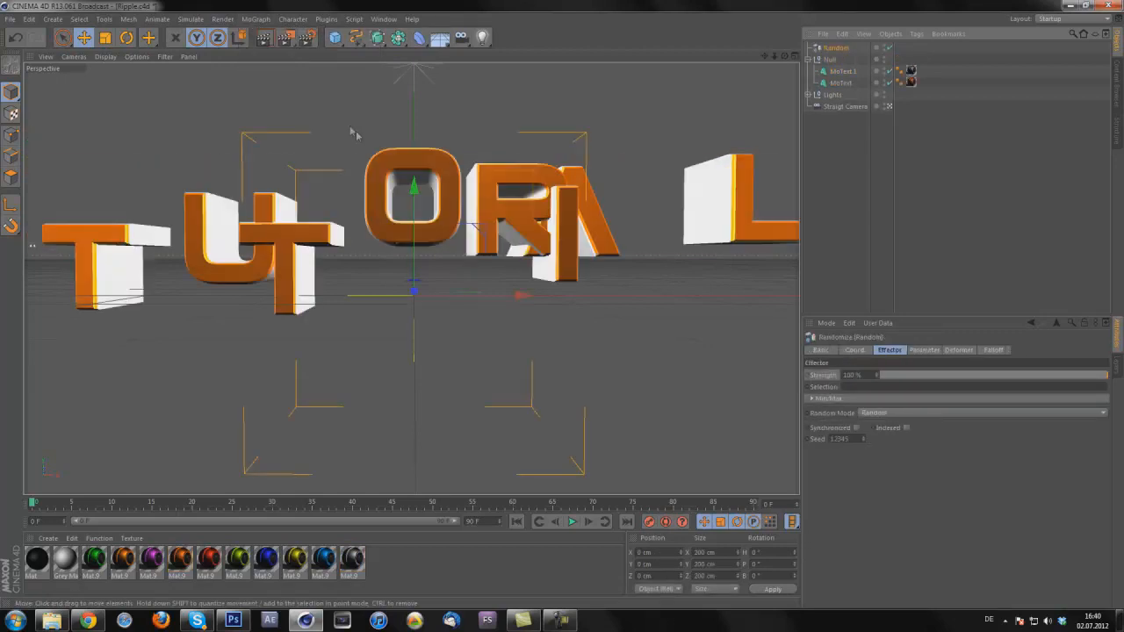
{"action": "mouse_move", "coordinate": [308, 258]}
{"action": "type", "text": "0"}
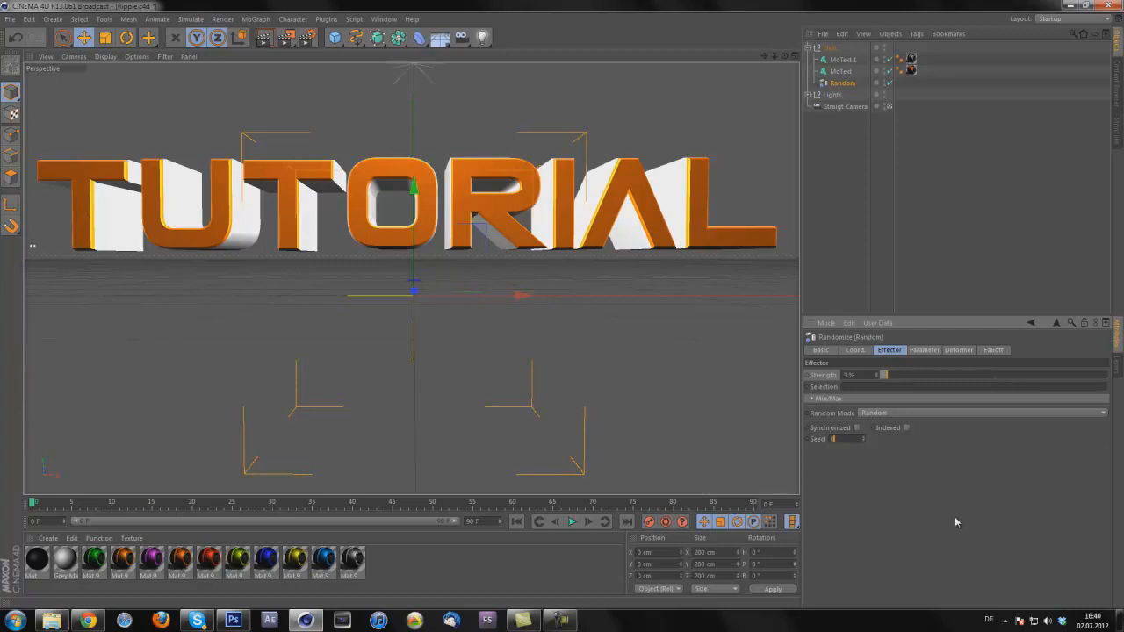
{"action": "left_click", "coordinate": [924, 350]}
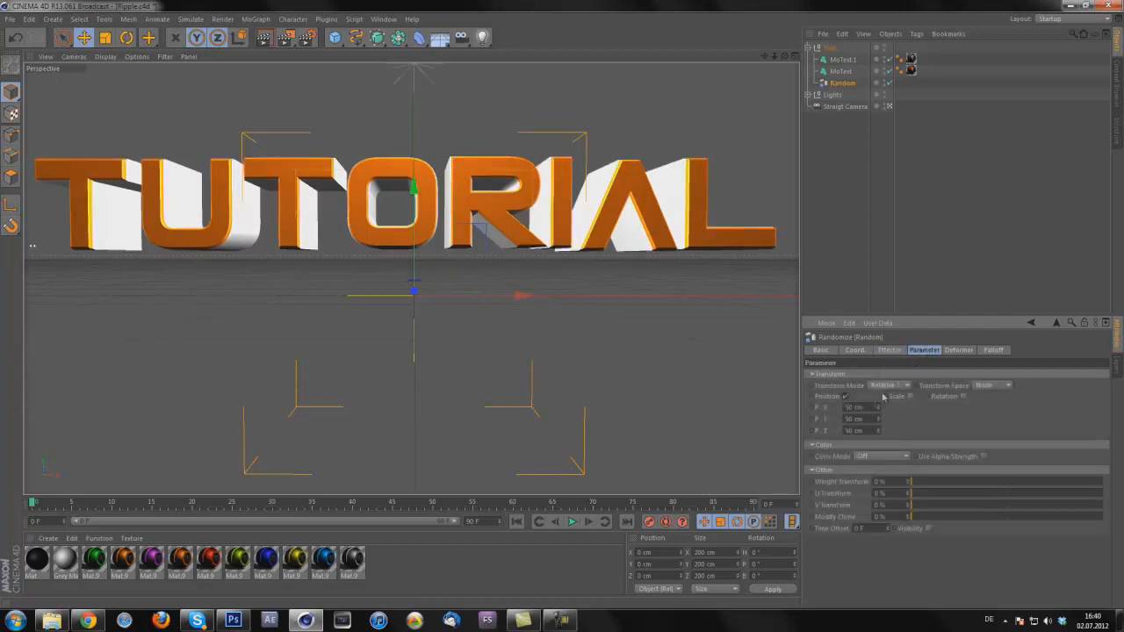
{"action": "left_click", "coordinate": [857, 408]}
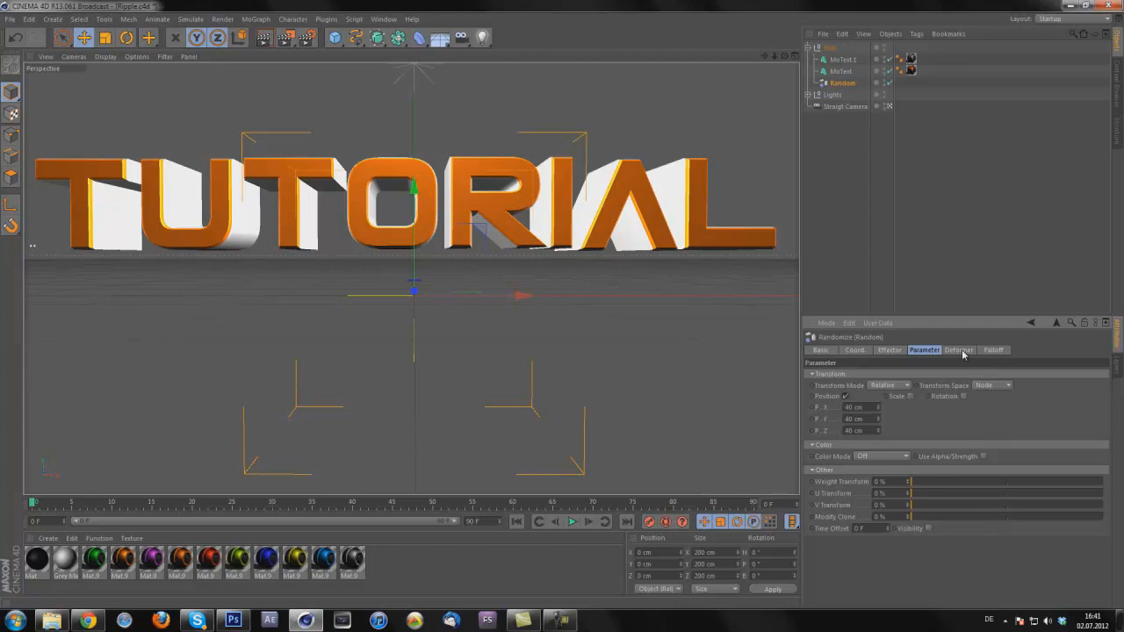
Set the Random effector's Deformation mode to Point so it deforms the letters' geometry.
{"action": "left_click", "coordinate": [959, 350]}
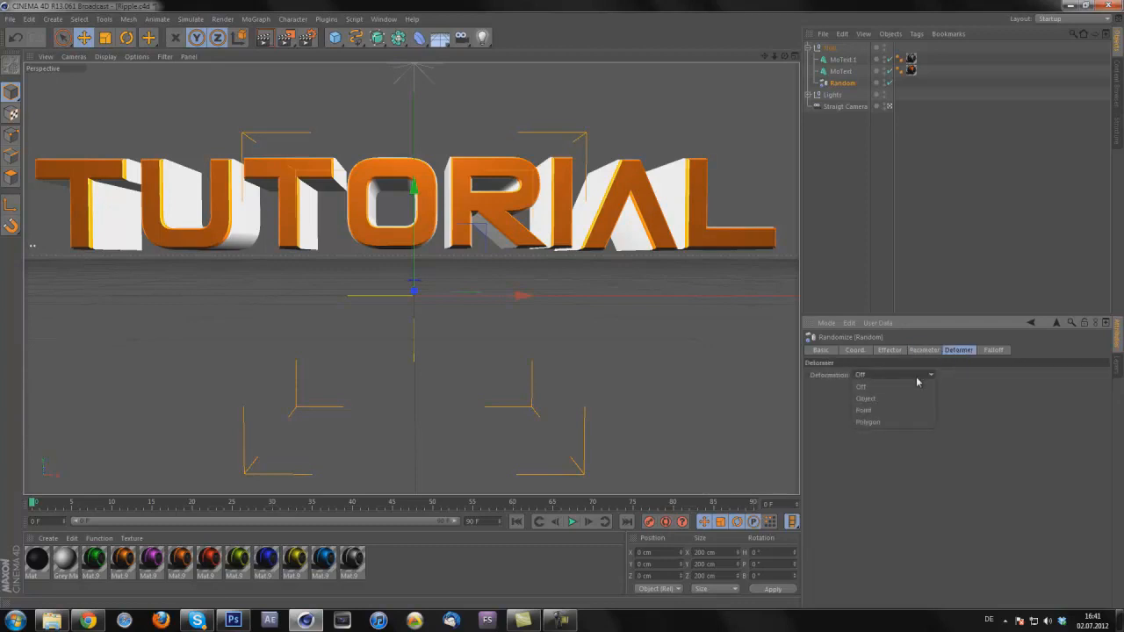
{"action": "left_click", "coordinate": [864, 411]}
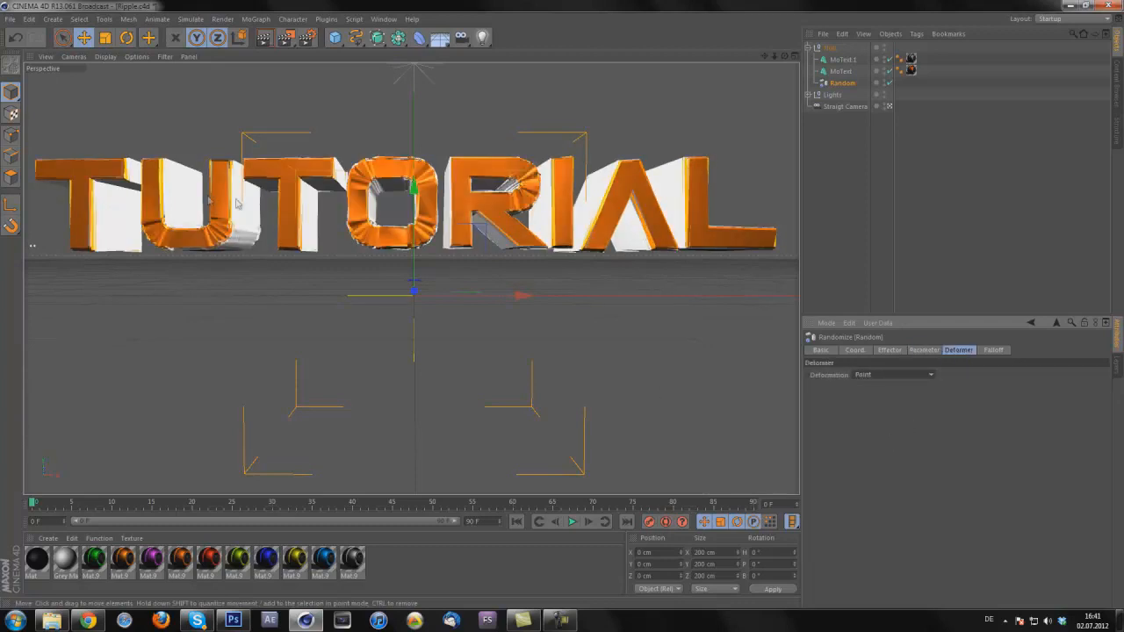
{"action": "left_click", "coordinate": [889, 349]}
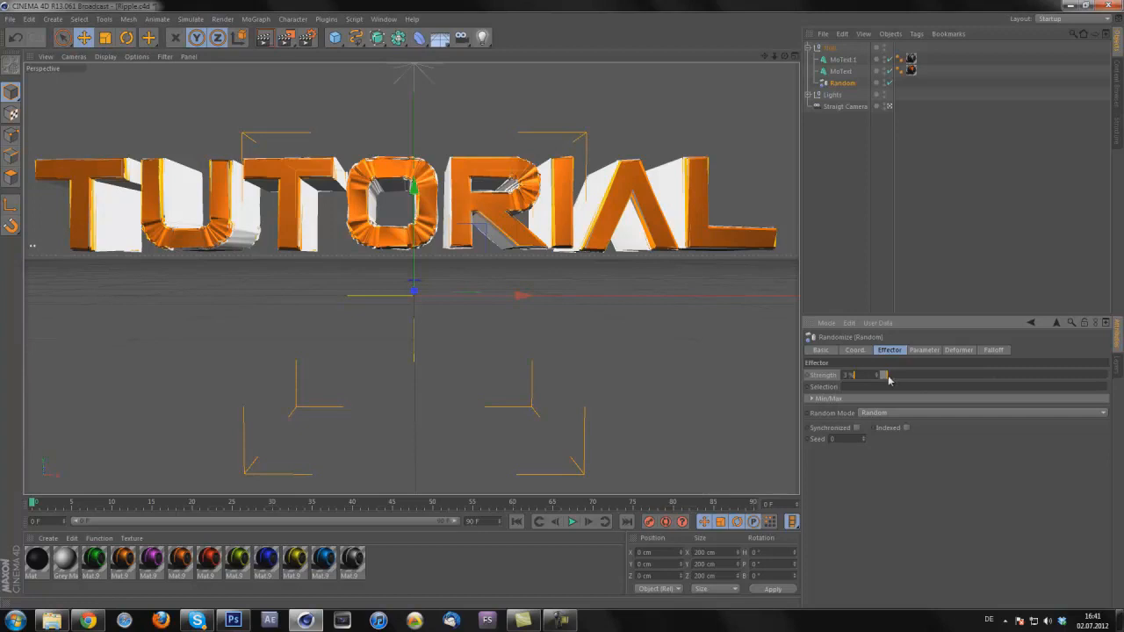
Settle the effector Strength at a low value for a subtle ripple.
{"action": "left_click_drag", "start_coordinate": [877, 376], "coordinate": [905, 376]}
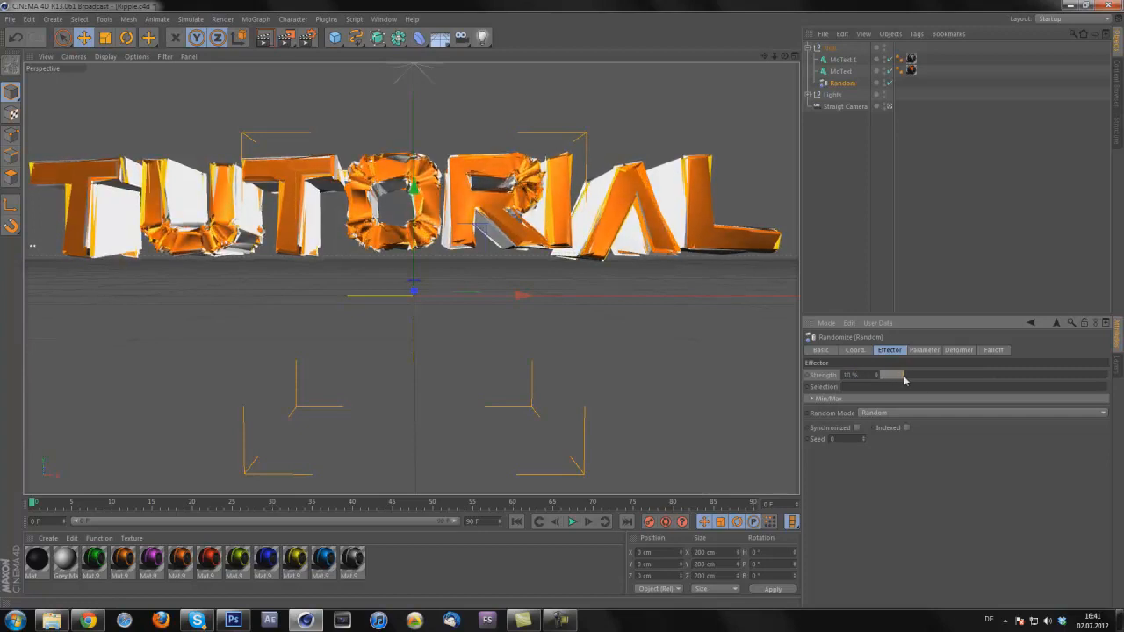
{"action": "left_click_drag", "start_coordinate": [905, 376], "coordinate": [889, 376]}
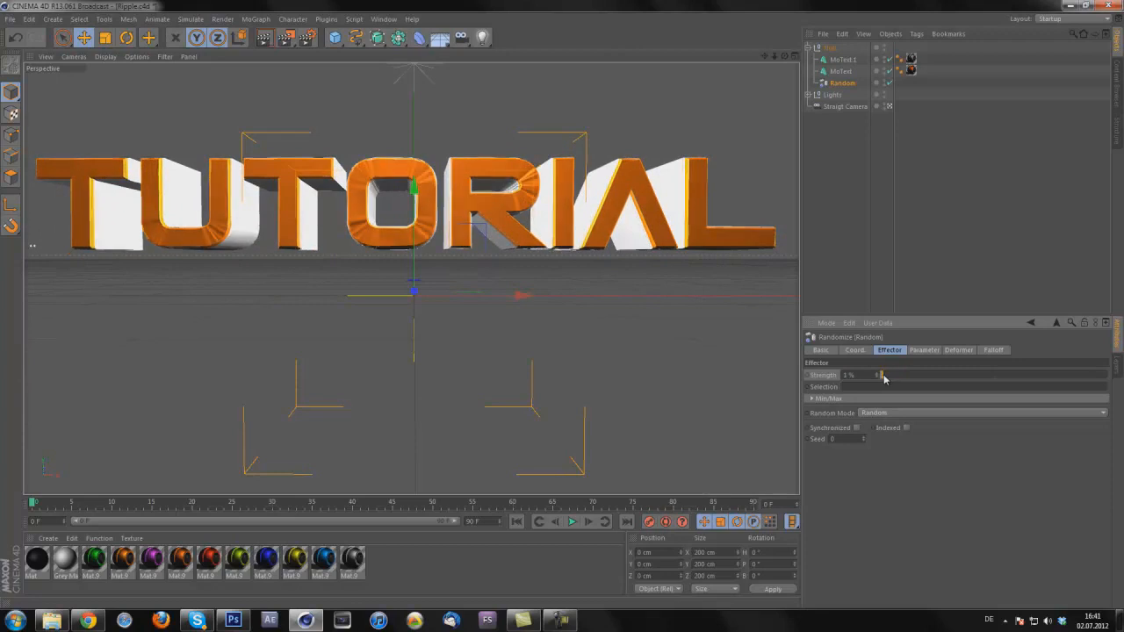
{"action": "left_click_drag", "start_coordinate": [879, 376], "coordinate": [889, 378]}
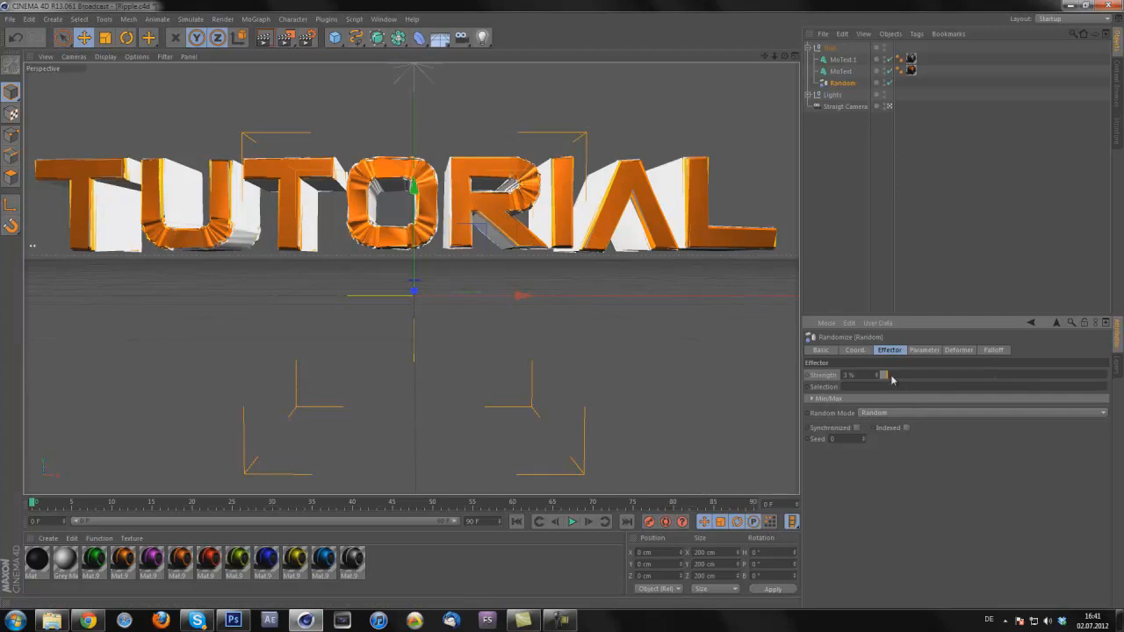
{"action": "mouse_move", "coordinate": [875, 302]}
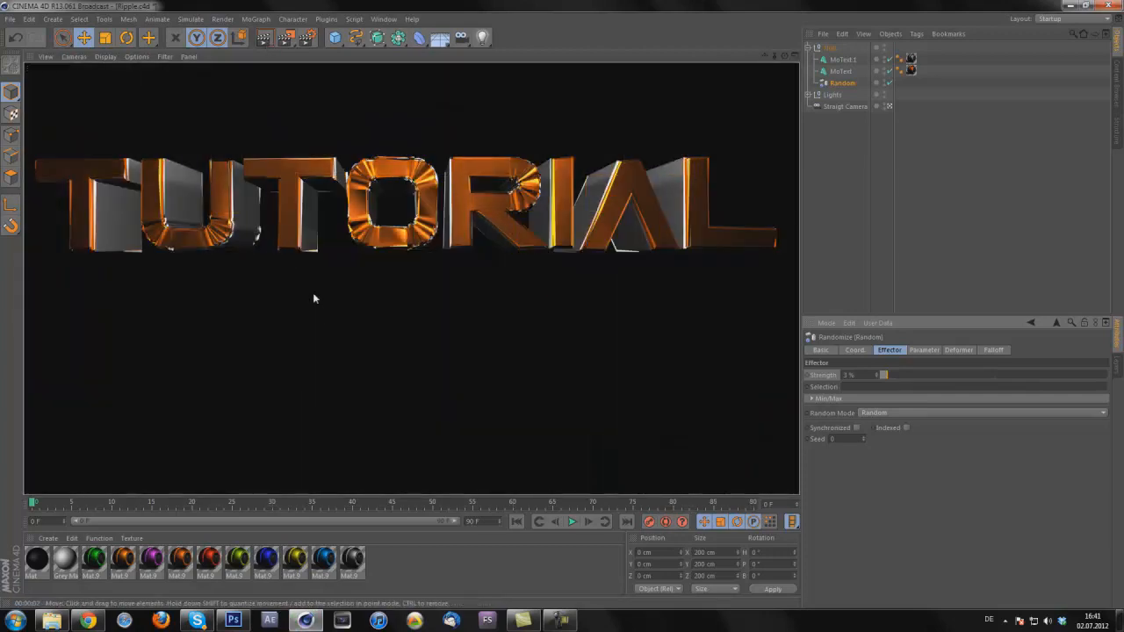
{"action": "mouse_move", "coordinate": [316, 130]}
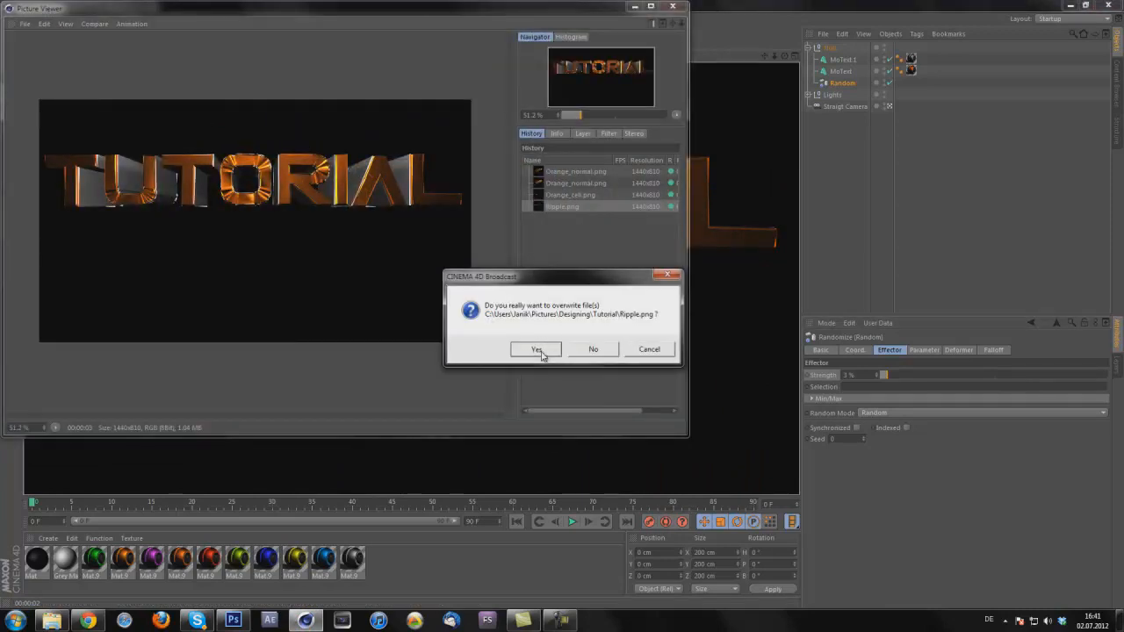
Overwrite the earlier PNG render, then switch to Photoshop.
{"action": "left_click", "coordinate": [537, 347]}
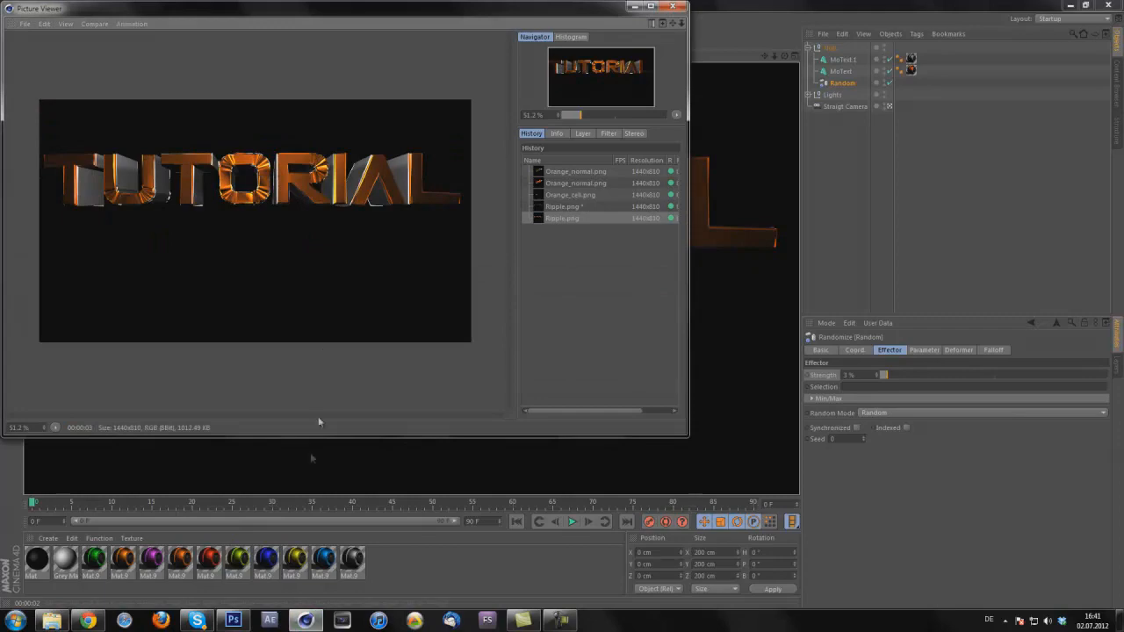
{"action": "left_click", "coordinate": [32, 7]}
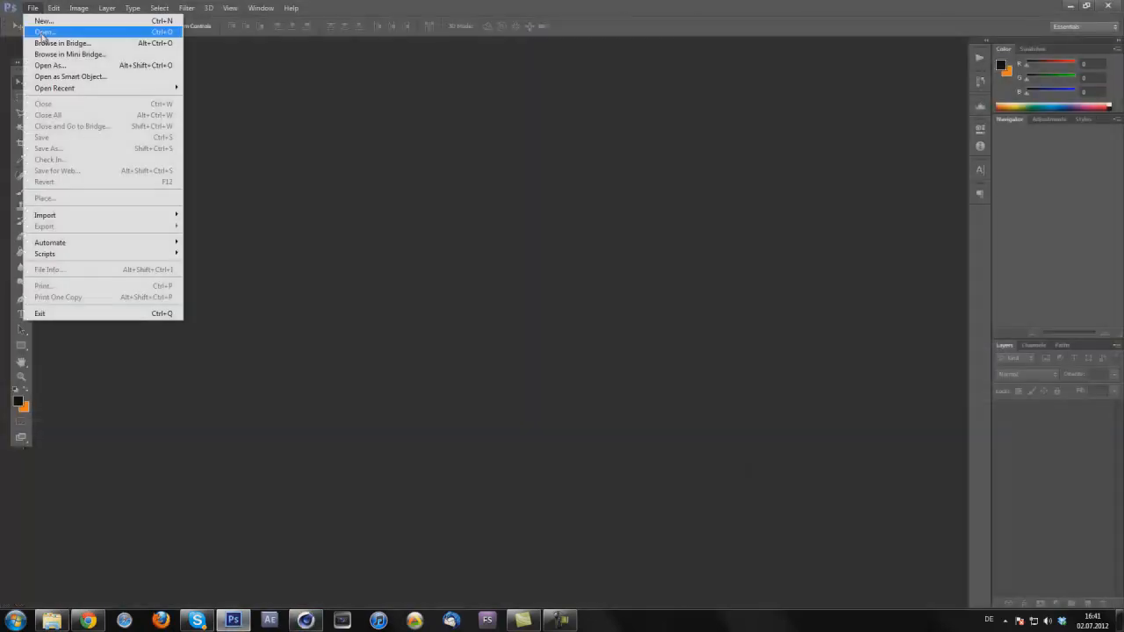
Open the rendered PNG, apply a Gradient Overlay in Overlay mode, and reposition the text on the canvas.
{"action": "left_click", "coordinate": [44, 32]}
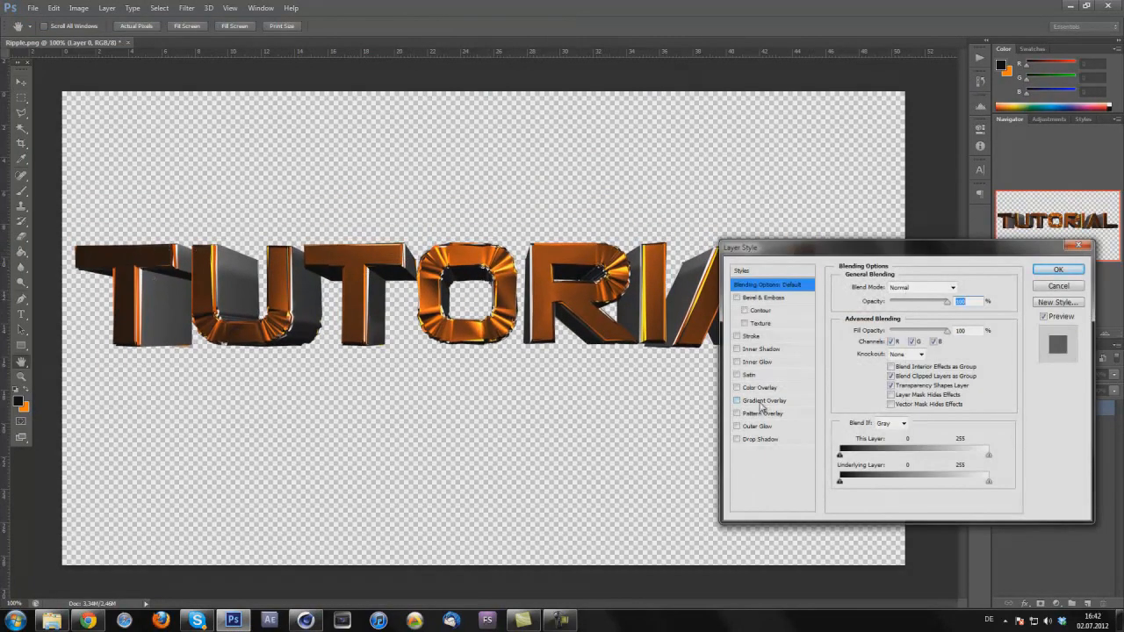
{"action": "left_click", "coordinate": [765, 401]}
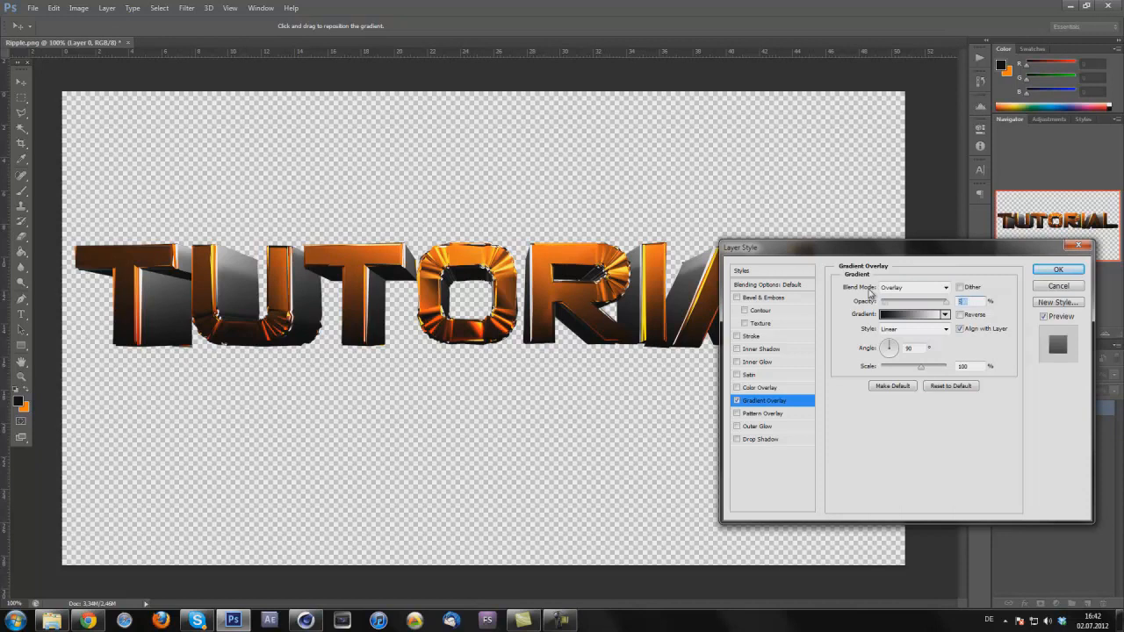
{"action": "left_click", "coordinate": [1058, 271]}
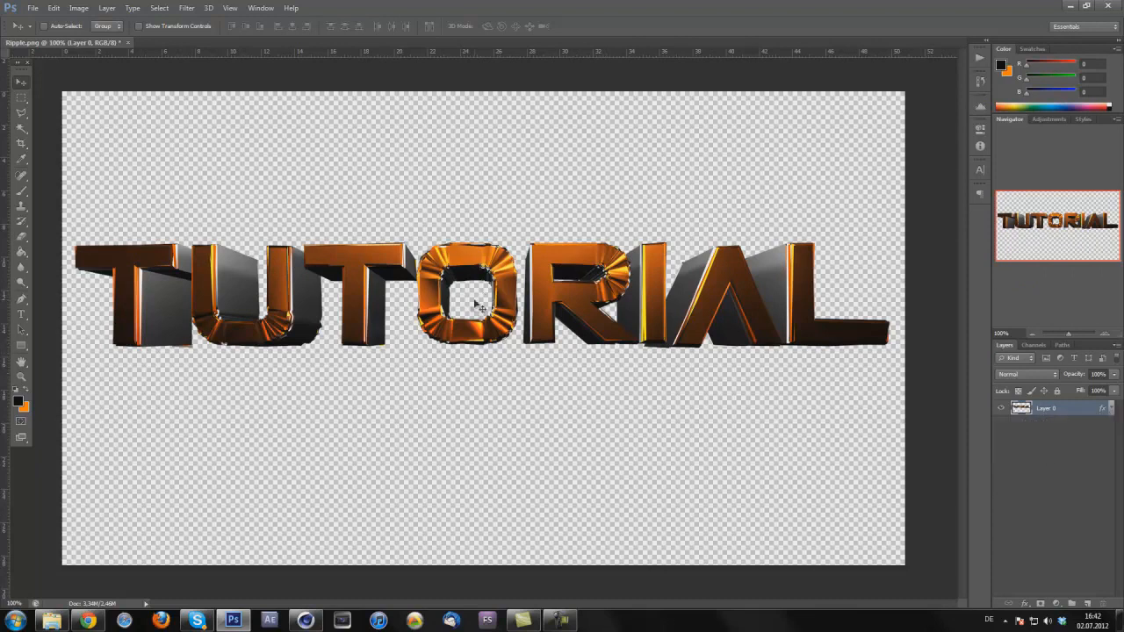
{"action": "left_click_drag", "start_coordinate": [478, 303], "coordinate": [454, 281]}
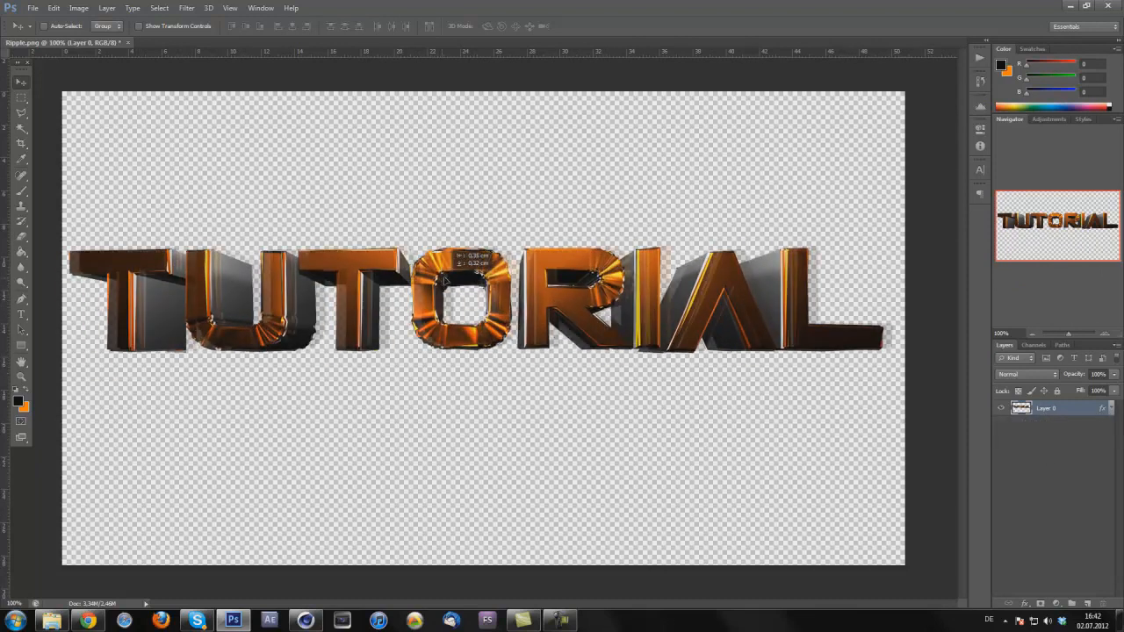